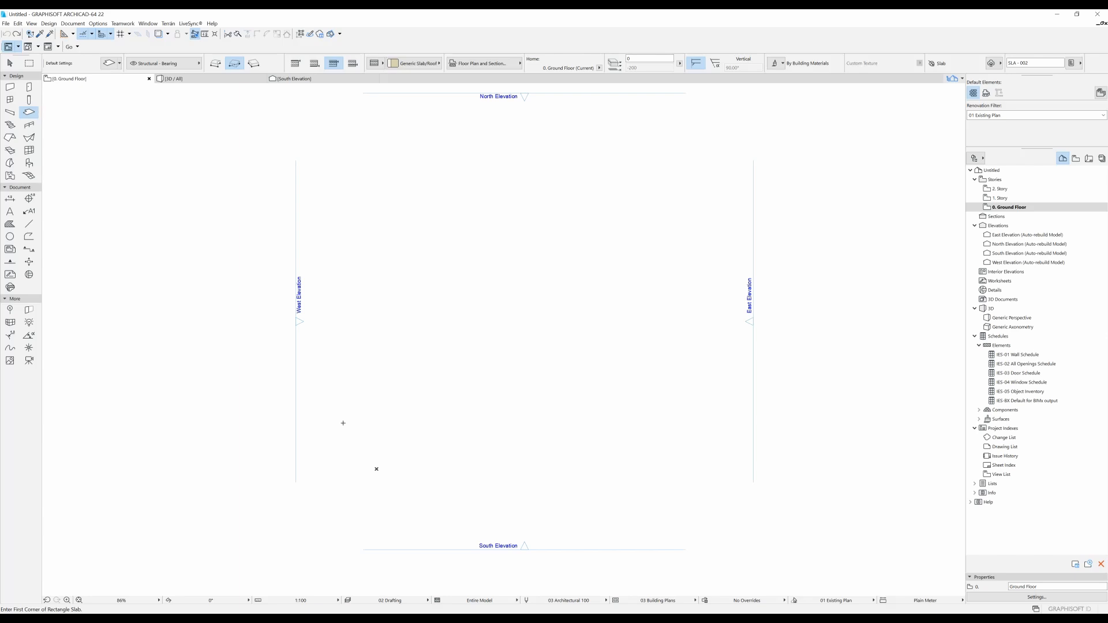
{"action": "mouse_move", "coordinate": [349, 420]}
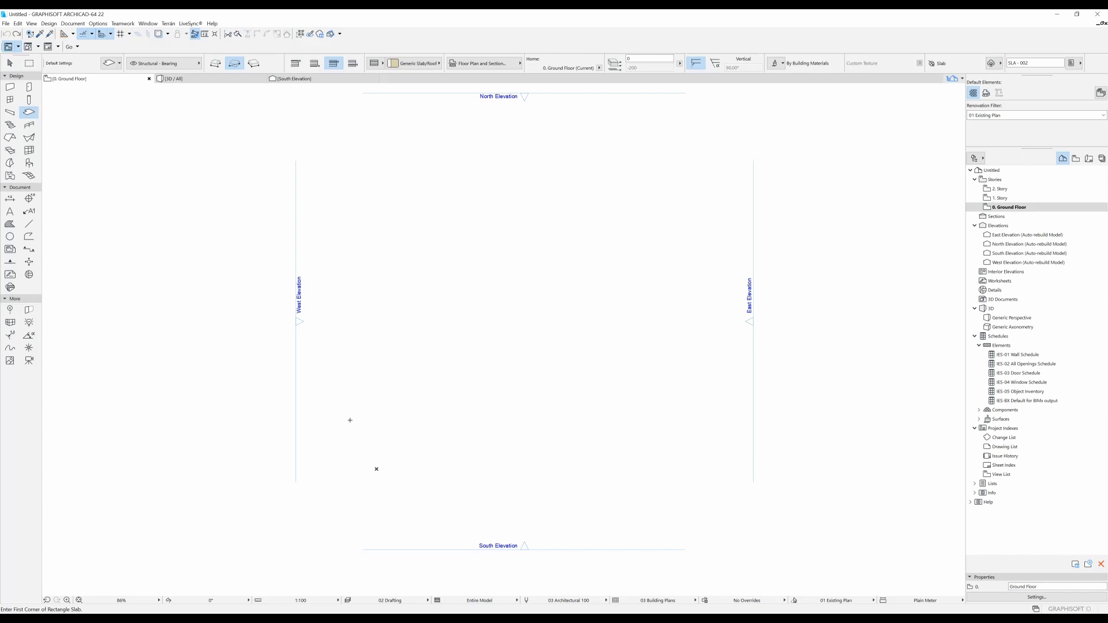
{"action": "mouse_move", "coordinate": [130, 349]}
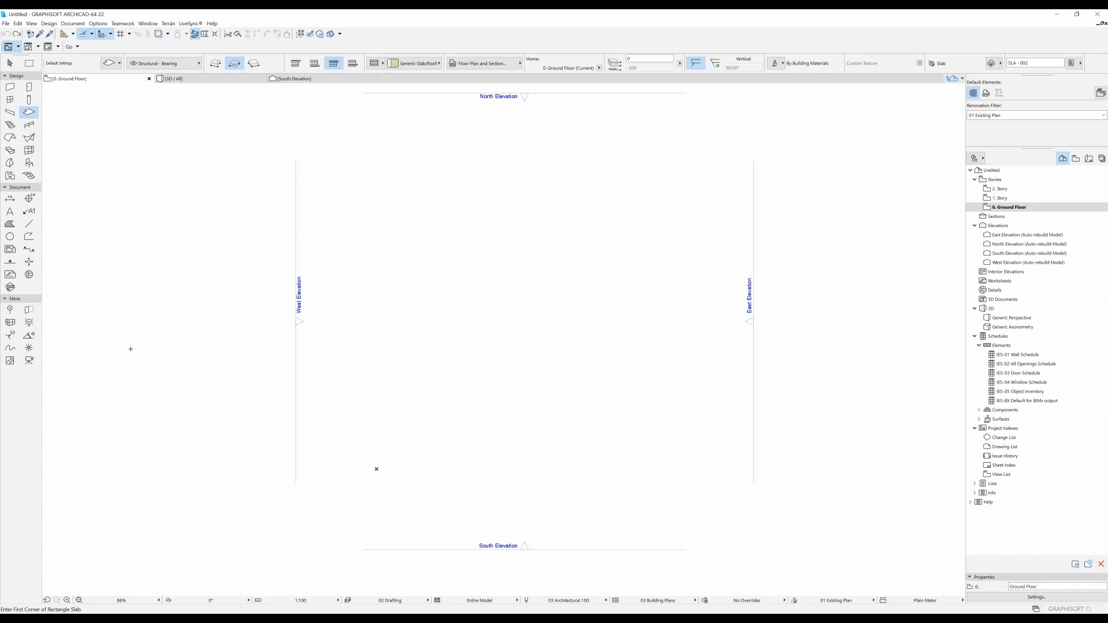
{"action": "mouse_move", "coordinate": [328, 358]}
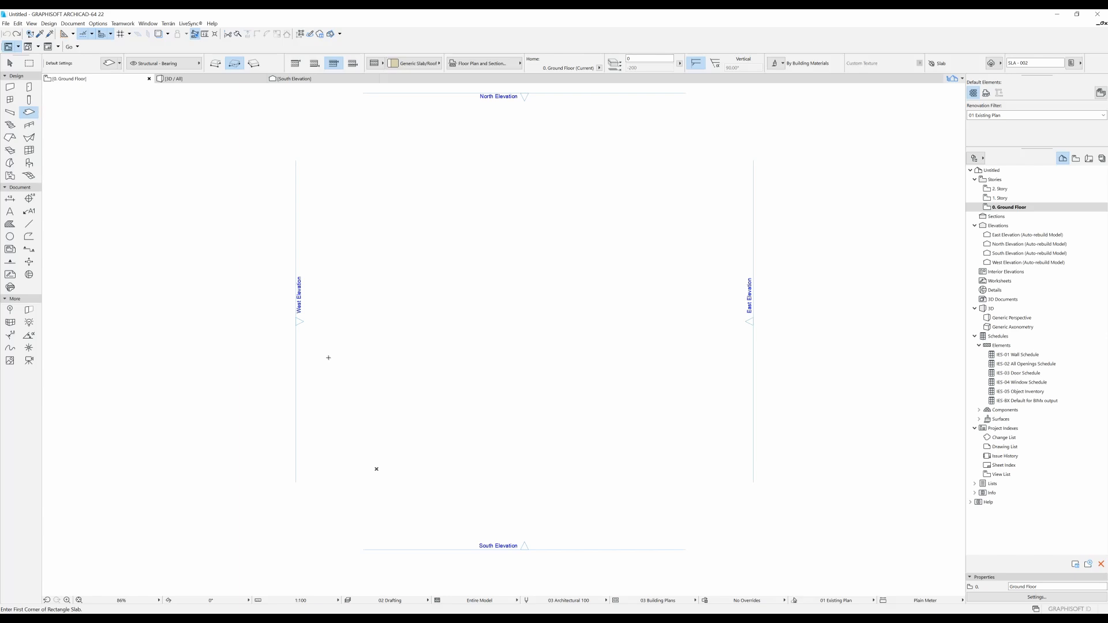
{"action": "mouse_move", "coordinate": [49, 242]}
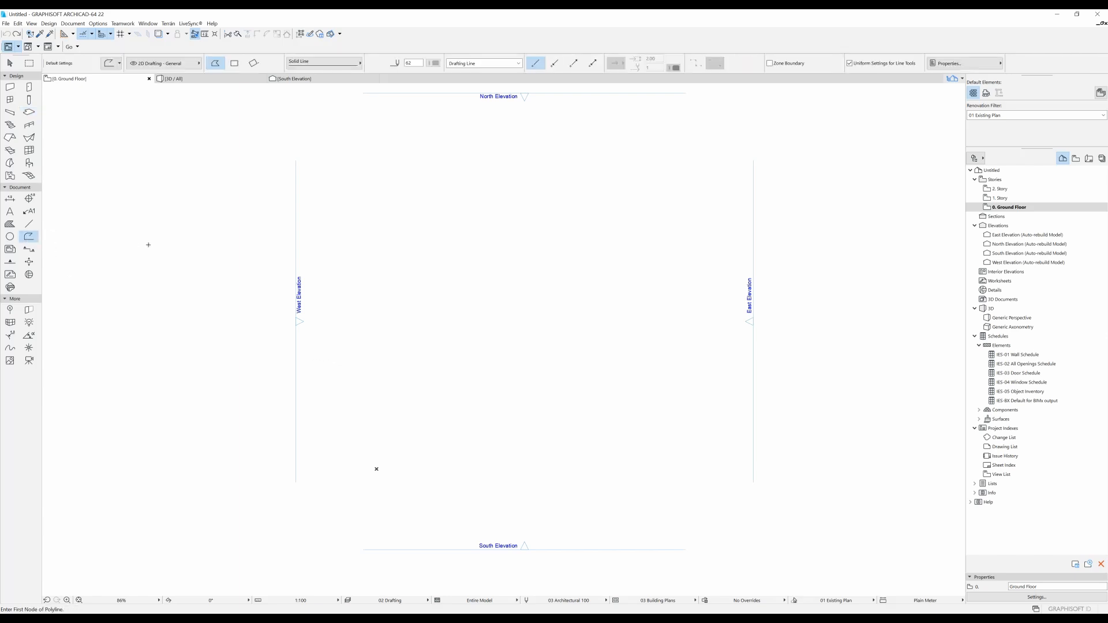
{"action": "mouse_move", "coordinate": [442, 313]}
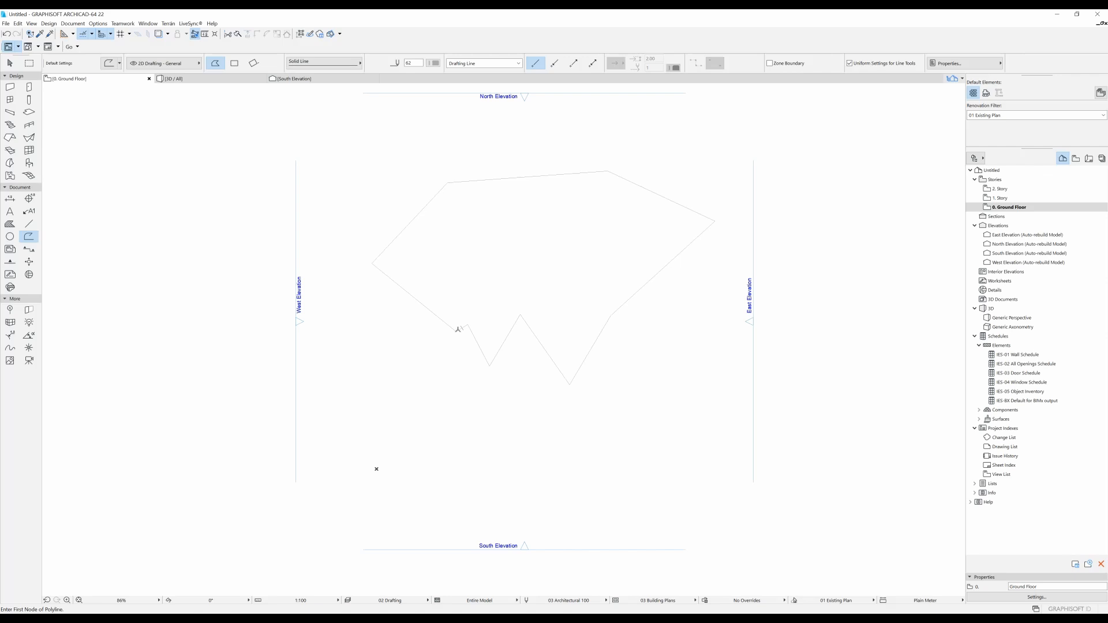
{"action": "mouse_move", "coordinate": [22, 113]}
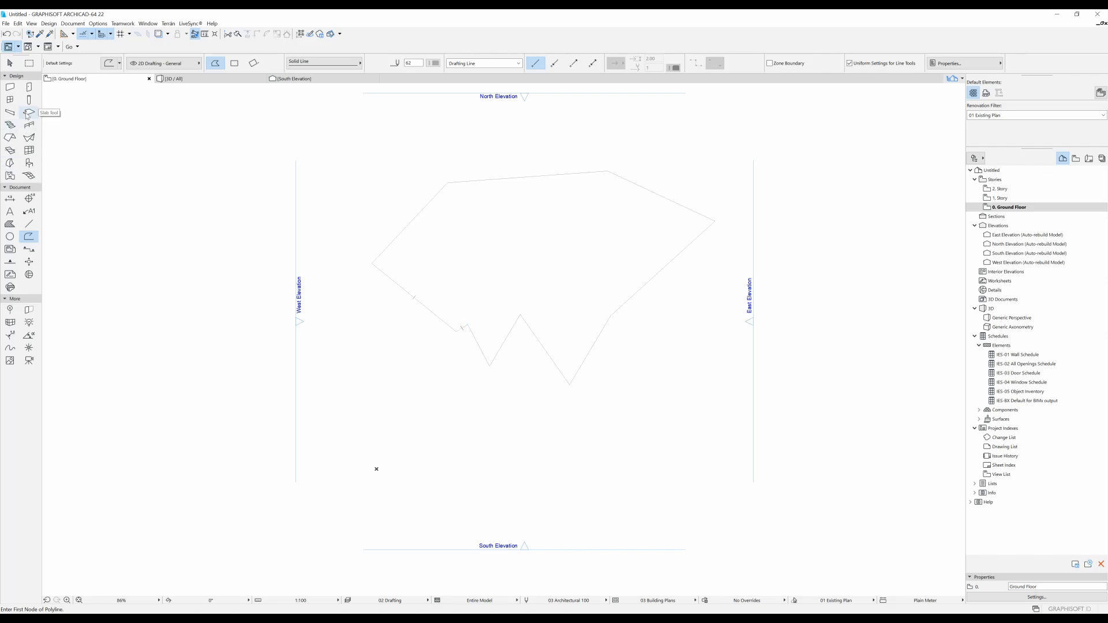
- Create a slab filling the jagged polyline outline with the Slab tool's magic wand
{"action": "left_click", "coordinate": [29, 112]}
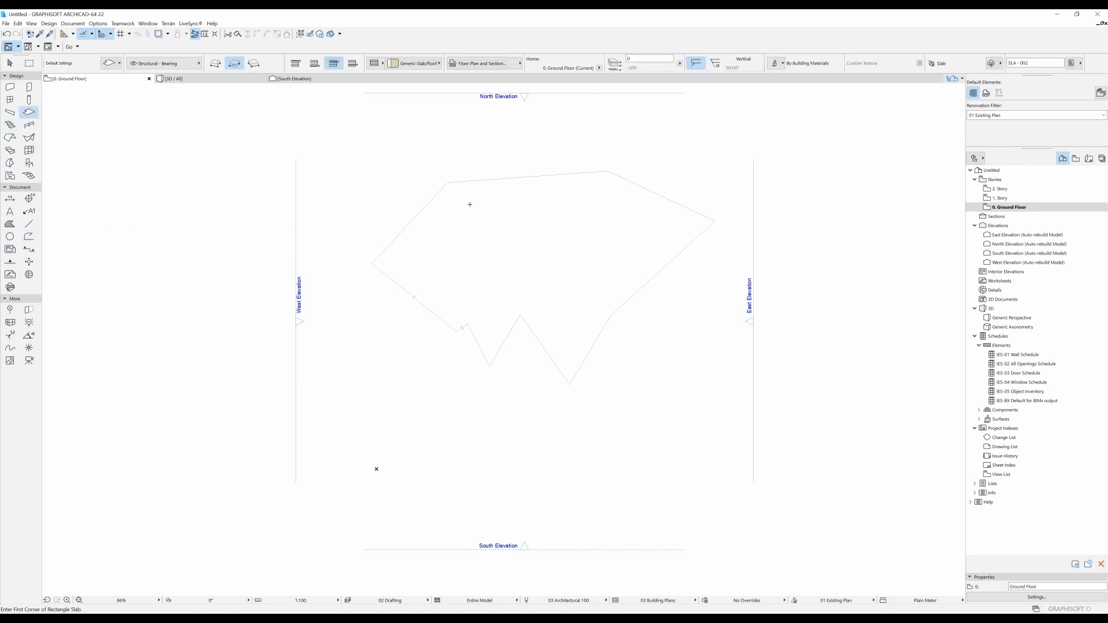
{"action": "left_click", "coordinate": [469, 206]}
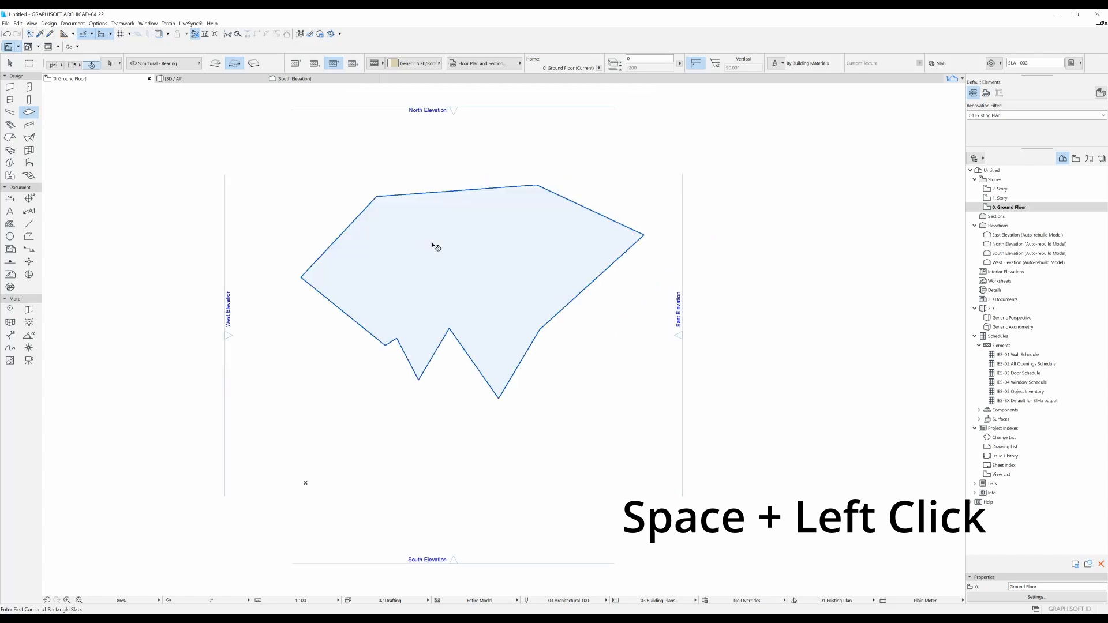
{"action": "left_click", "coordinate": [436, 246]}
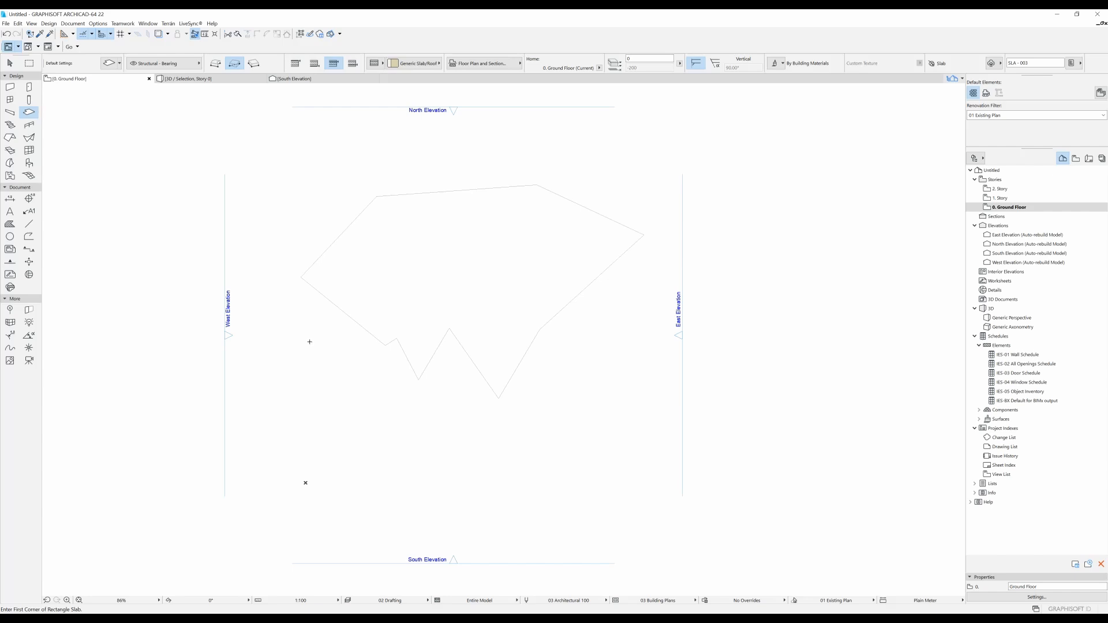
- Zoom out and switch to the Spline tool for drawing freeform curves
{"action": "scroll", "scroll_direction": "down", "scroll_amount": 3}
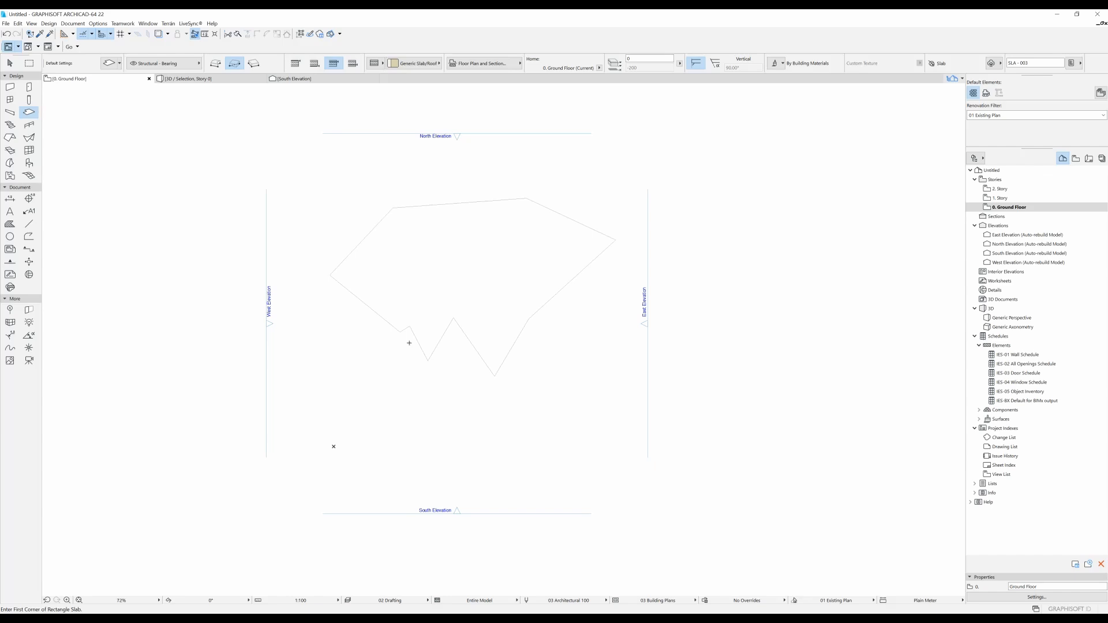
{"action": "mouse_move", "coordinate": [10, 347]}
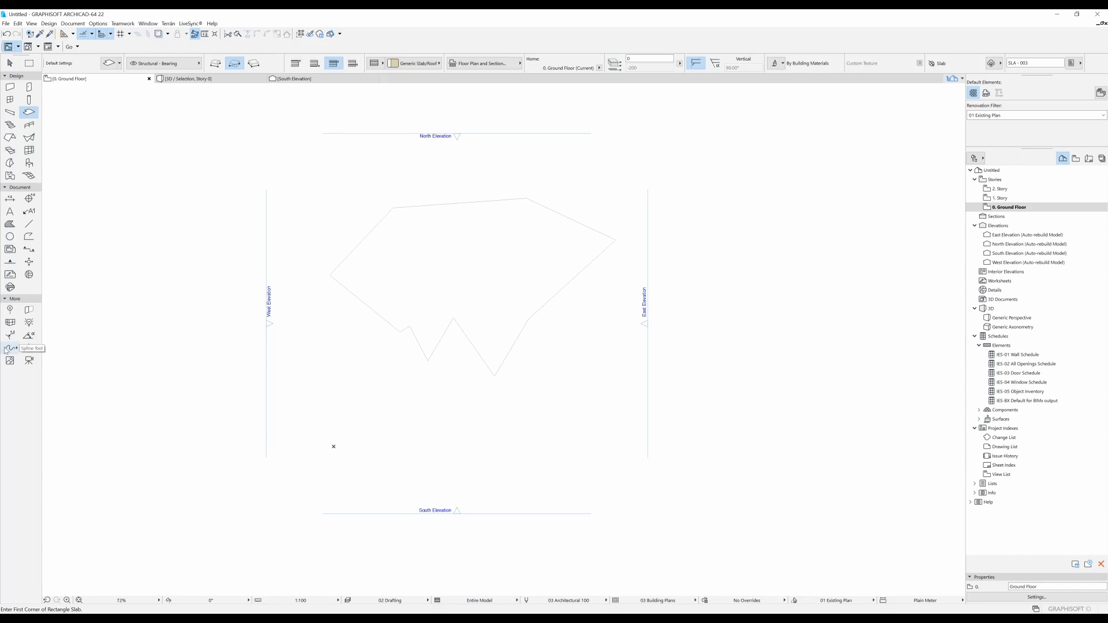
{"action": "left_click", "coordinate": [10, 348]}
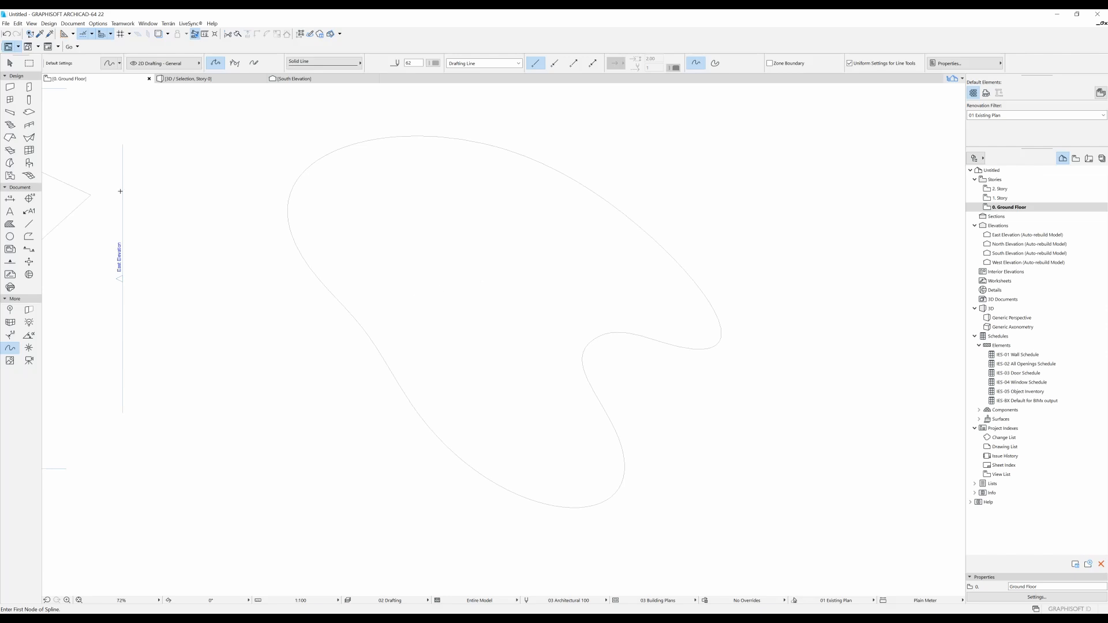
{"action": "mouse_move", "coordinate": [52, 142]}
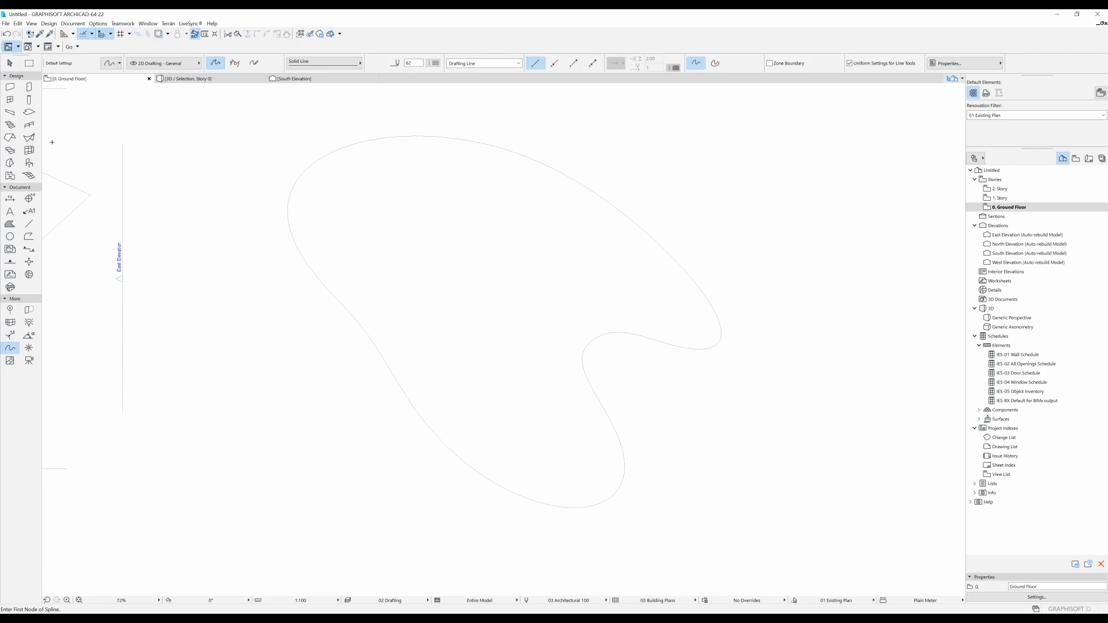
{"action": "mouse_move", "coordinate": [11, 87]}
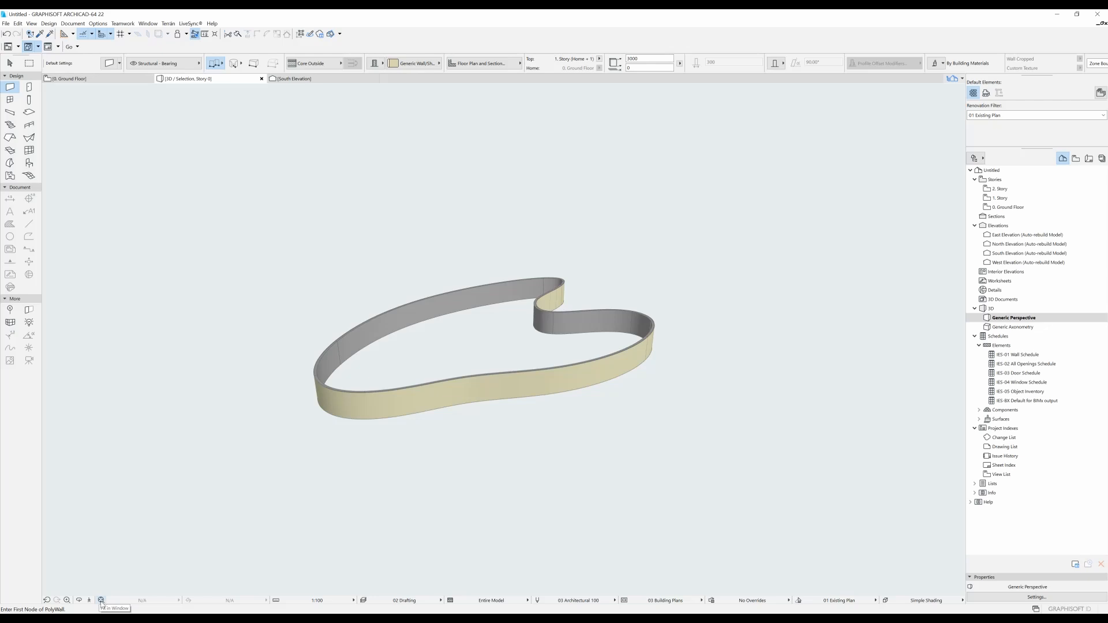
{"action": "mouse_move", "coordinate": [156, 593]}
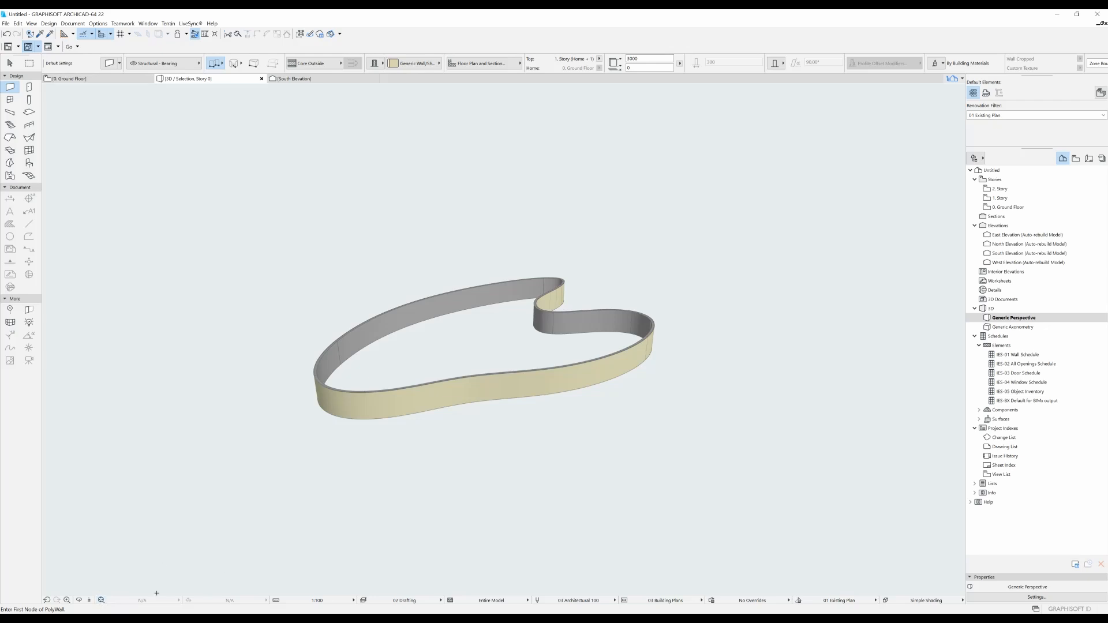